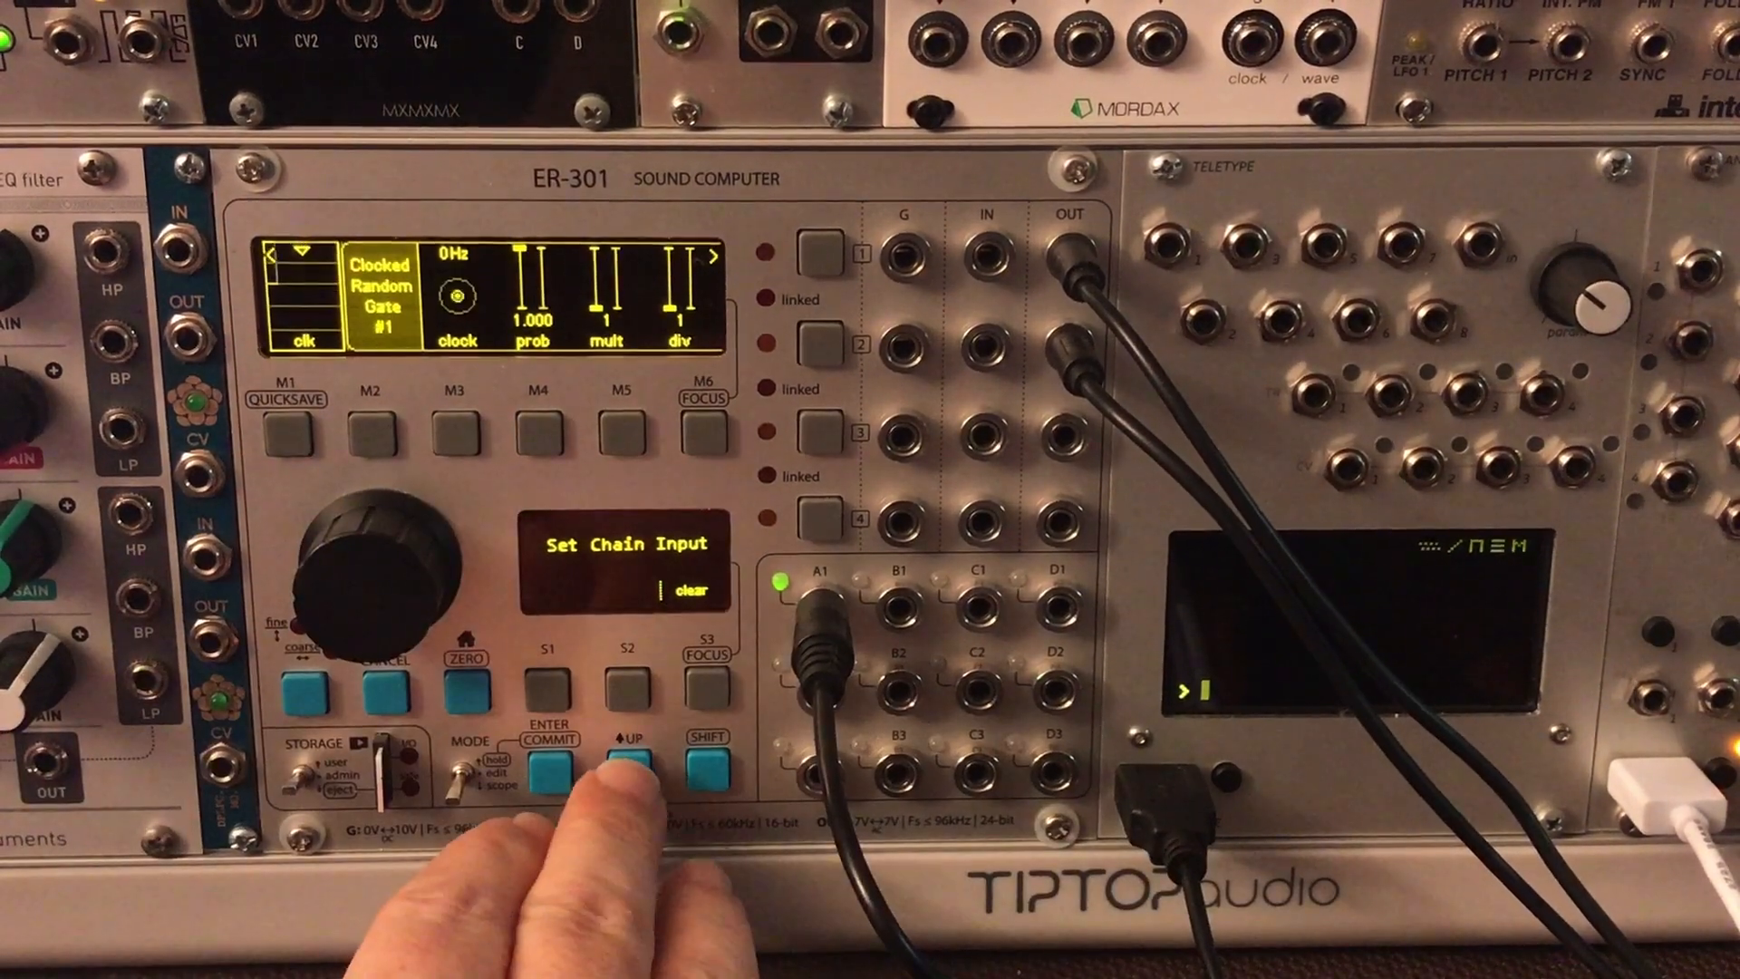
Assign the chain input as the Clocked Random Gate's clock source, running near 1.995 Hz
left_click(627, 766)
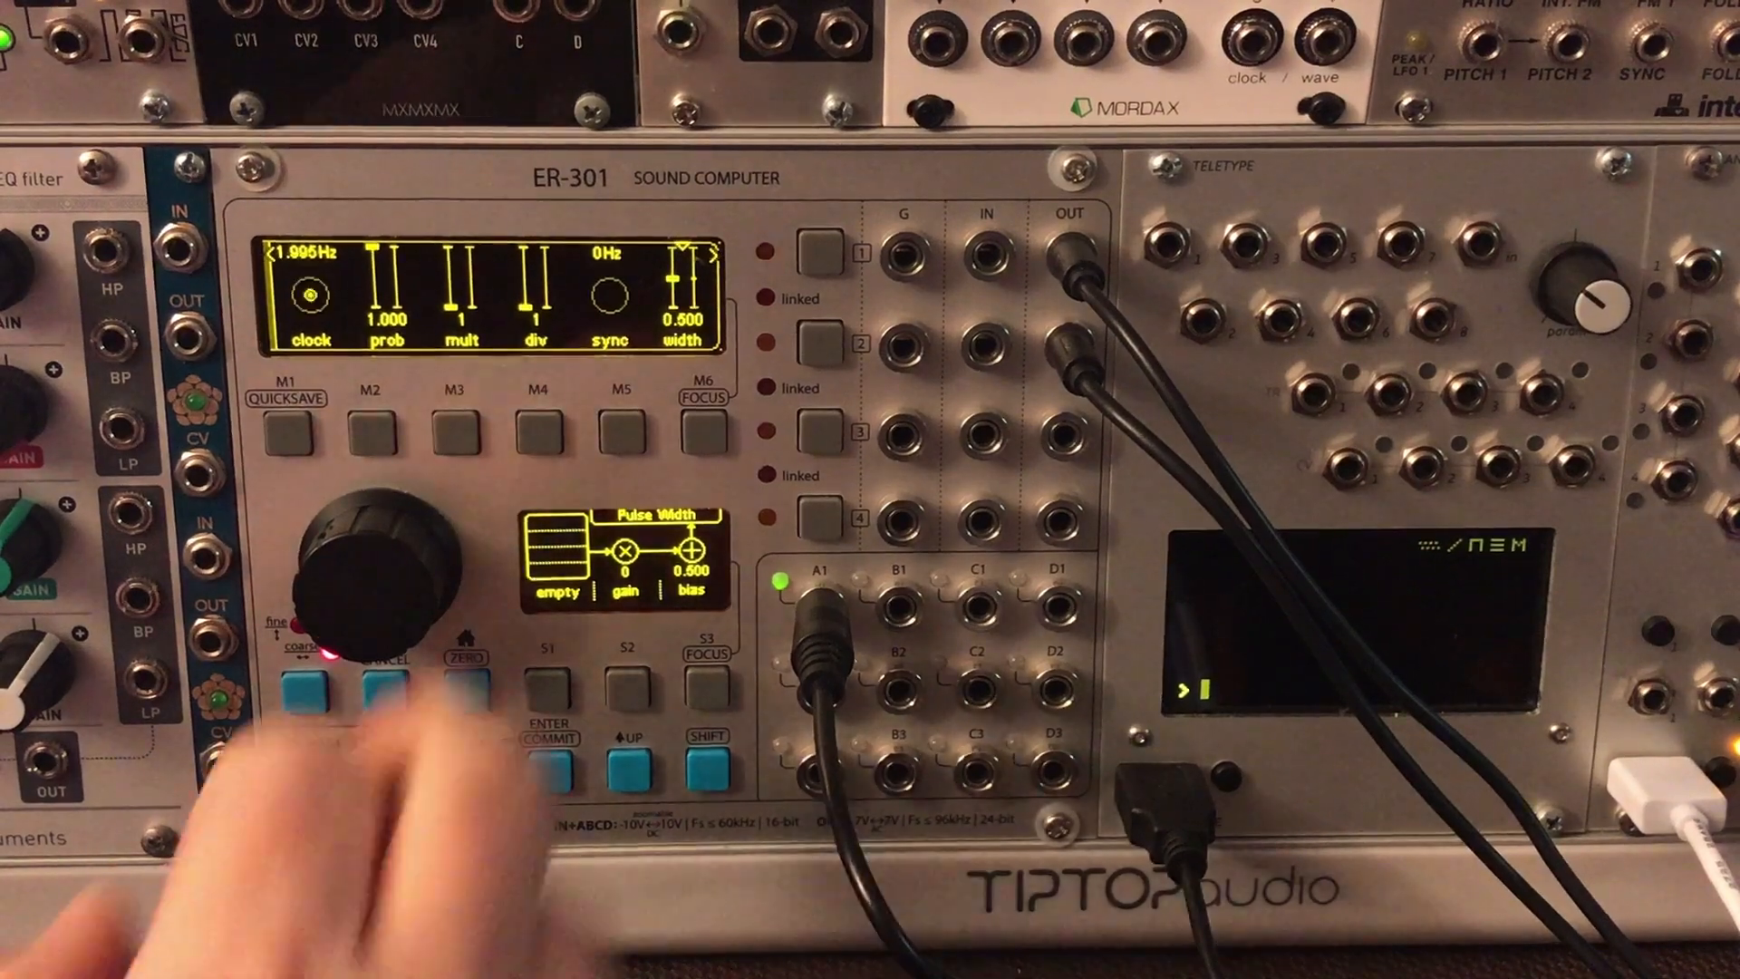
Sync the gate to the global clock and set its clock multiplier to 2
left_click(543, 677)
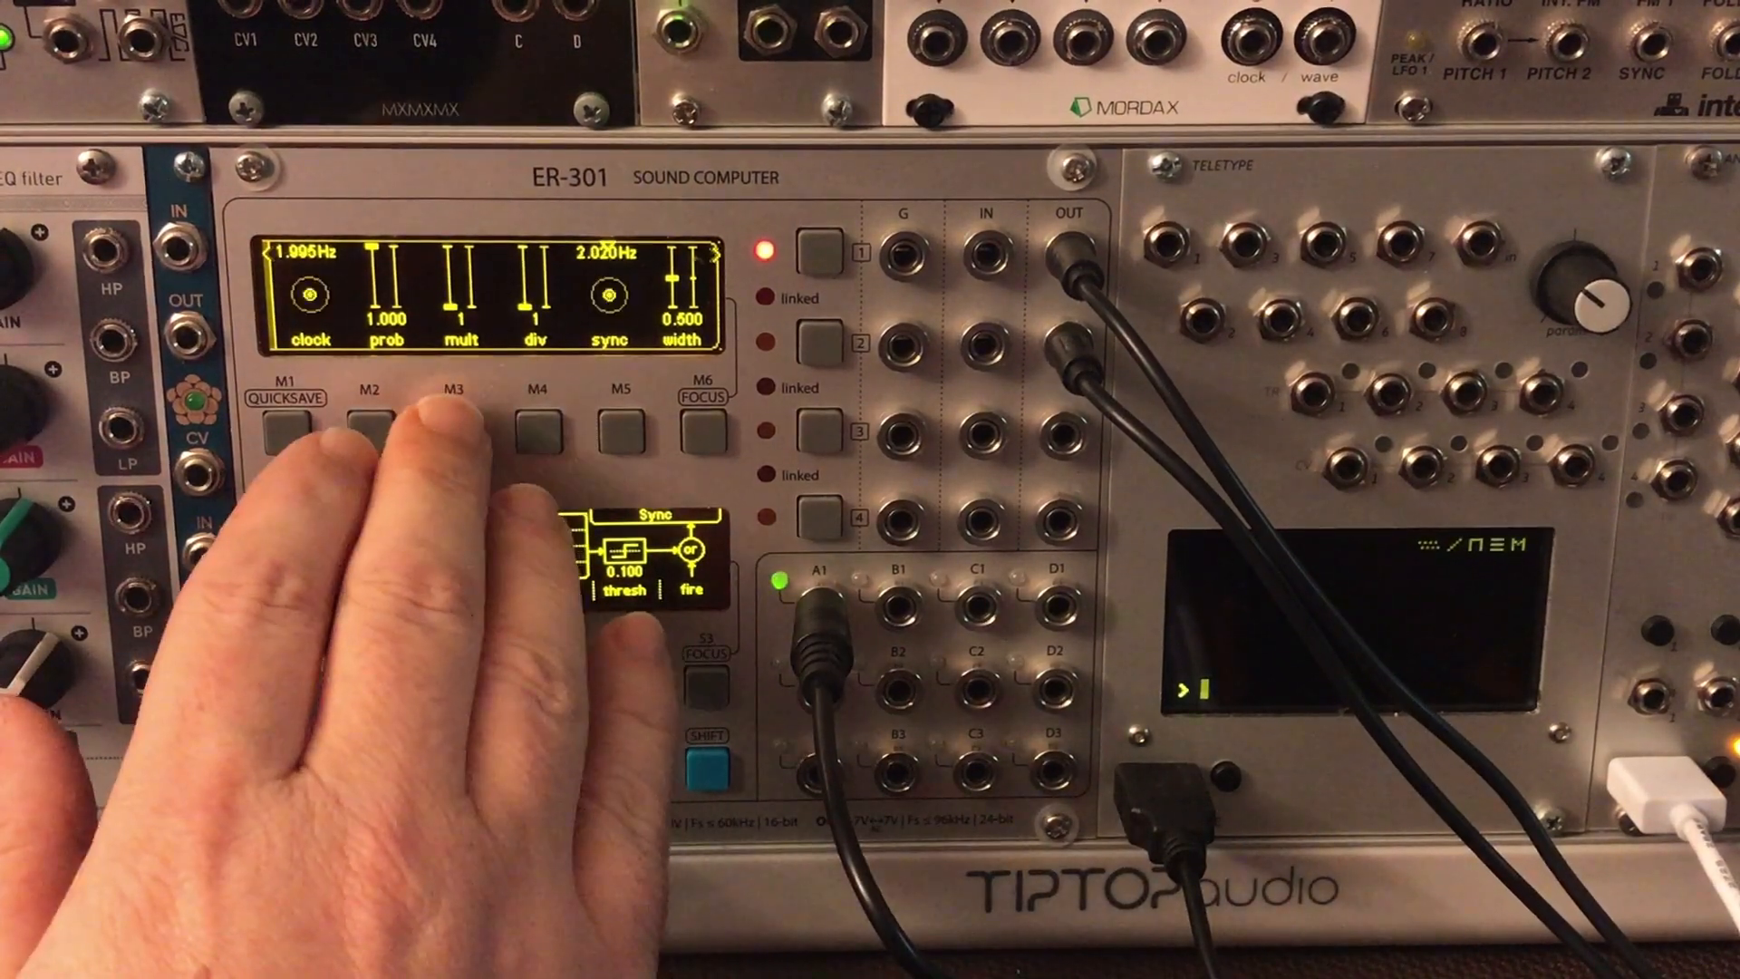
left_click(451, 427)
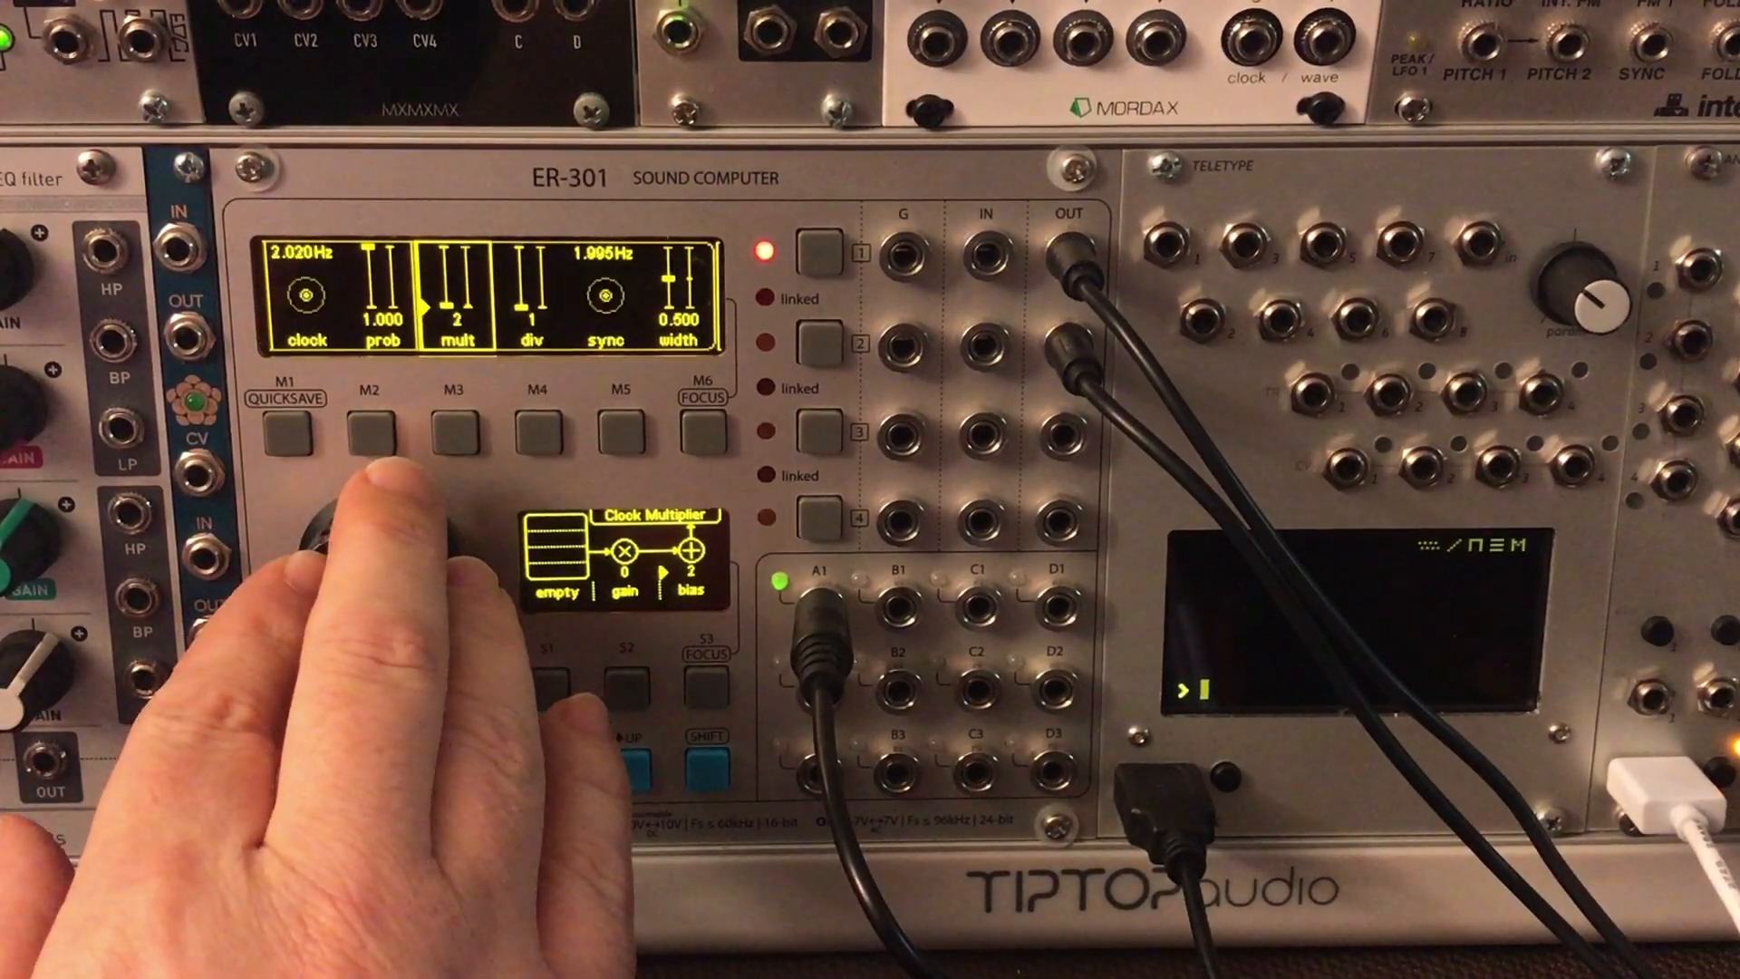
left_click(370, 428)
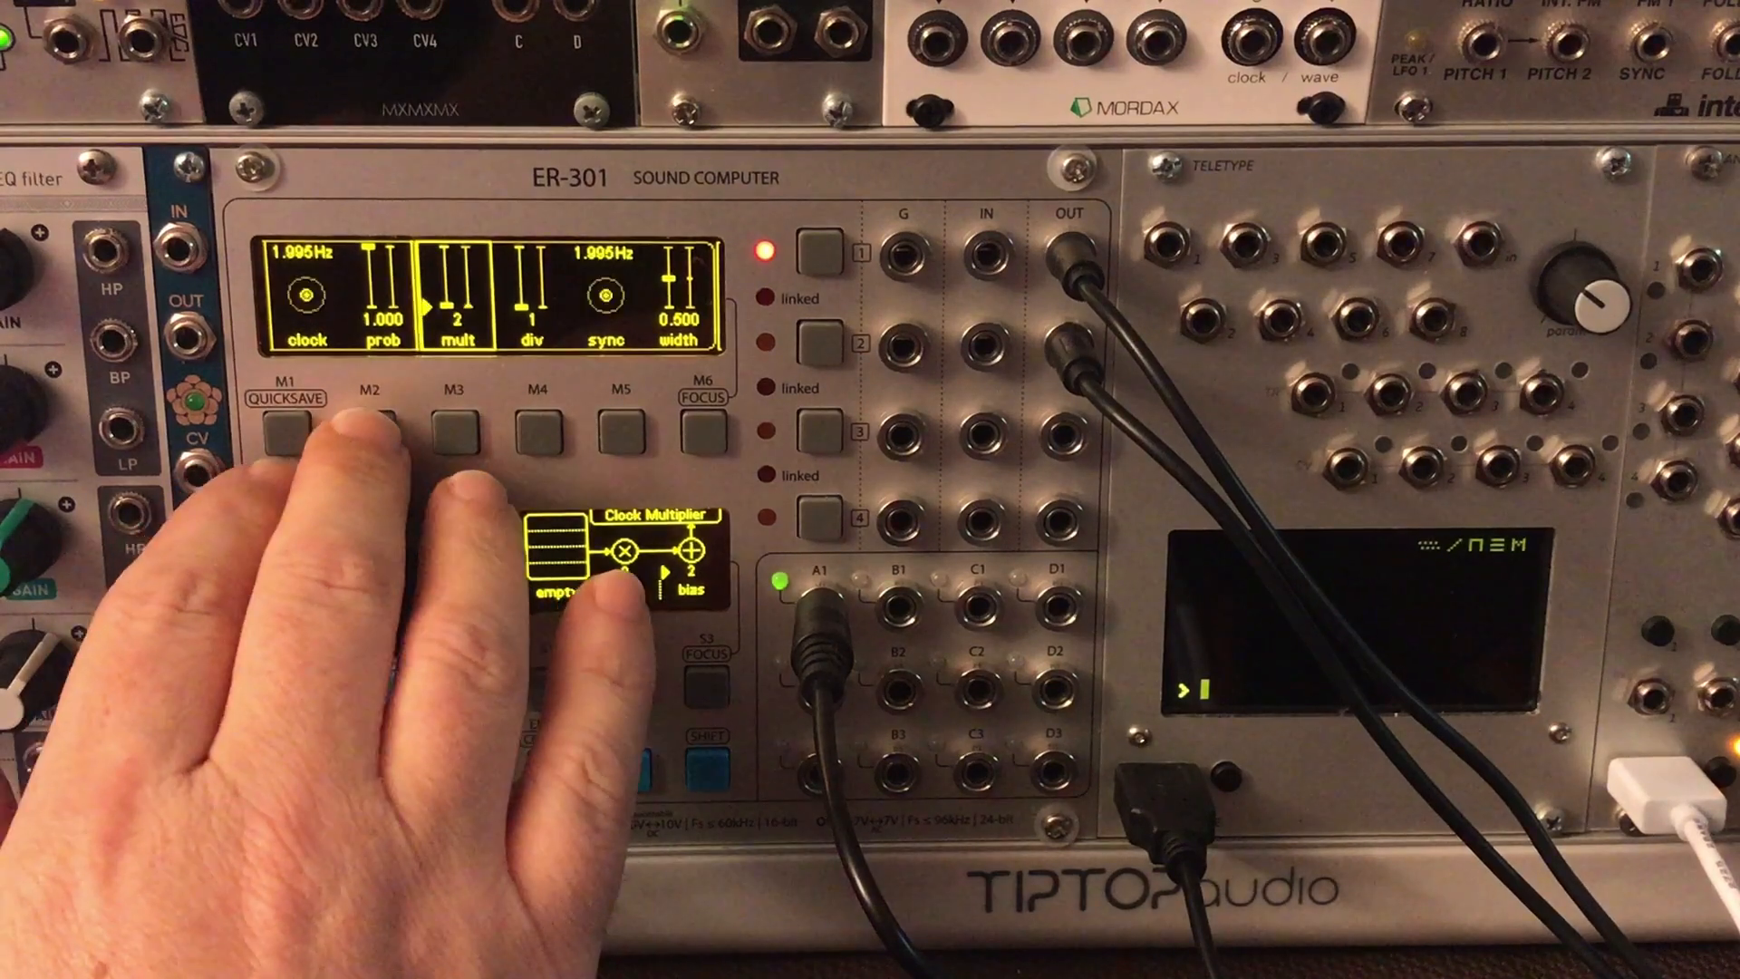